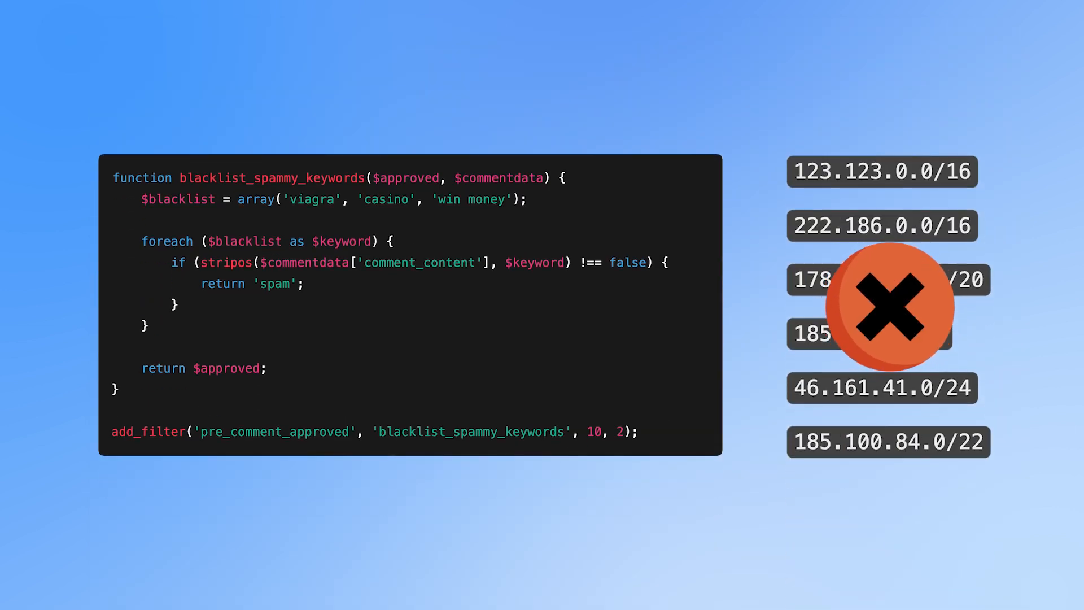
Add Name, Phone, Email and Paragraph fields to the empty form above Submit
scroll(down, 3)
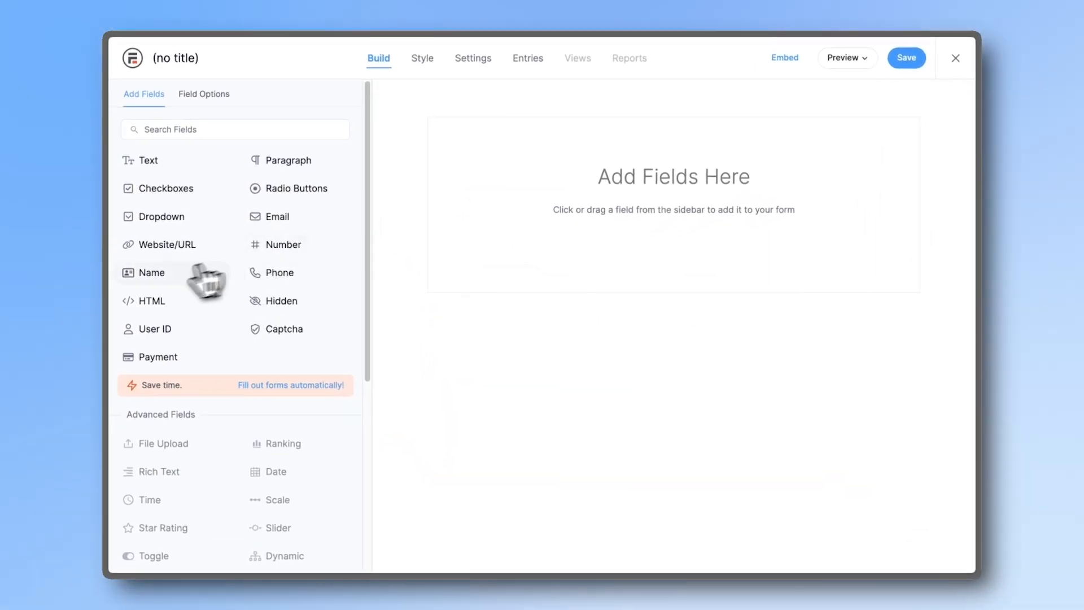
click(277, 272)
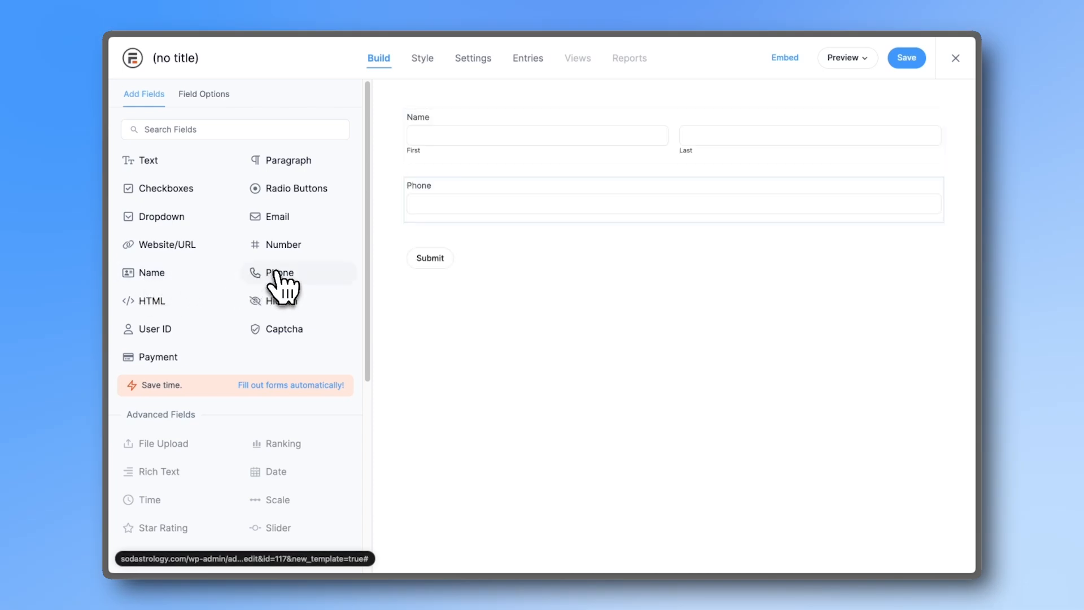
click(275, 216)
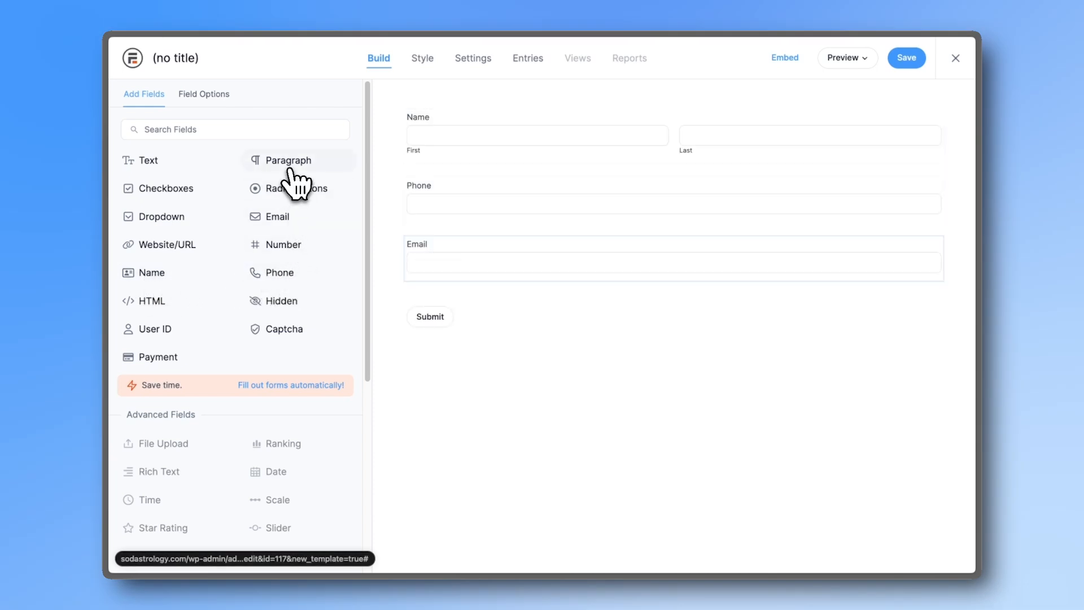
click(288, 160)
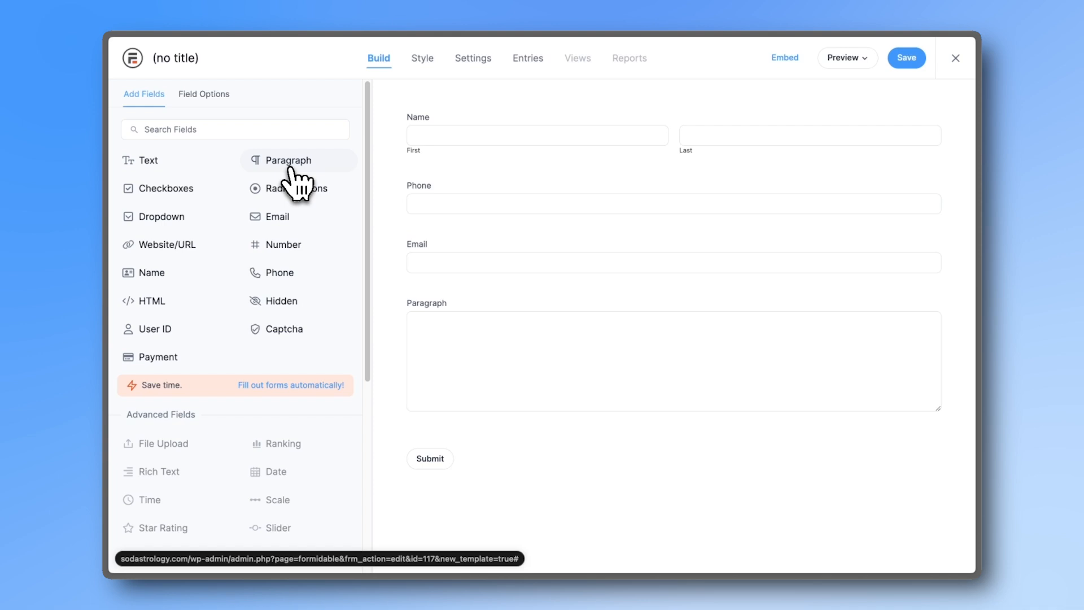
click(473, 58)
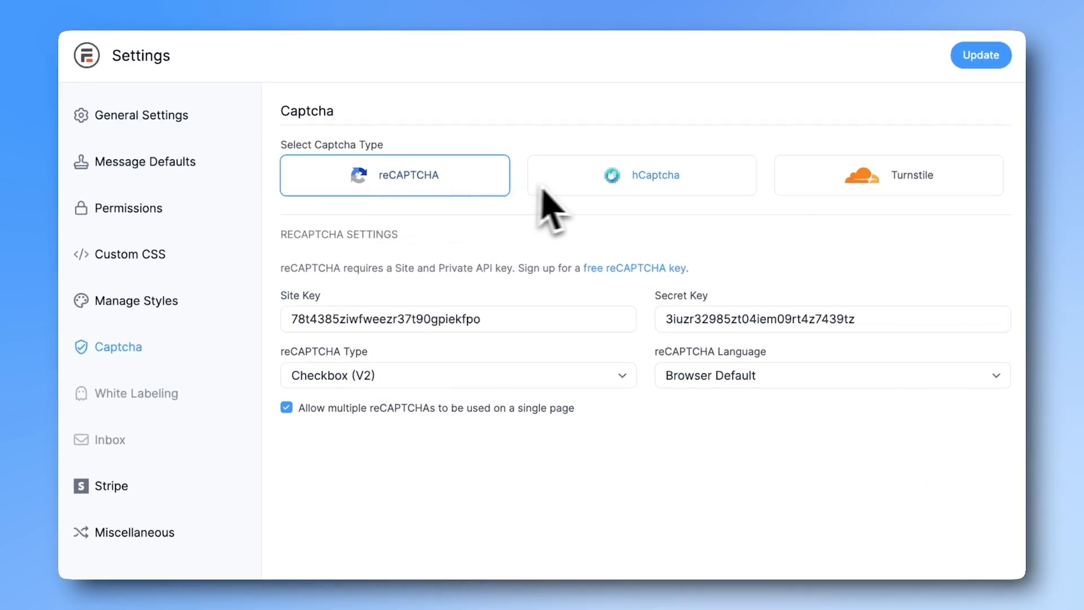
Go to Plugins > Installed Plugins, which lists no plugins
click(640, 175)
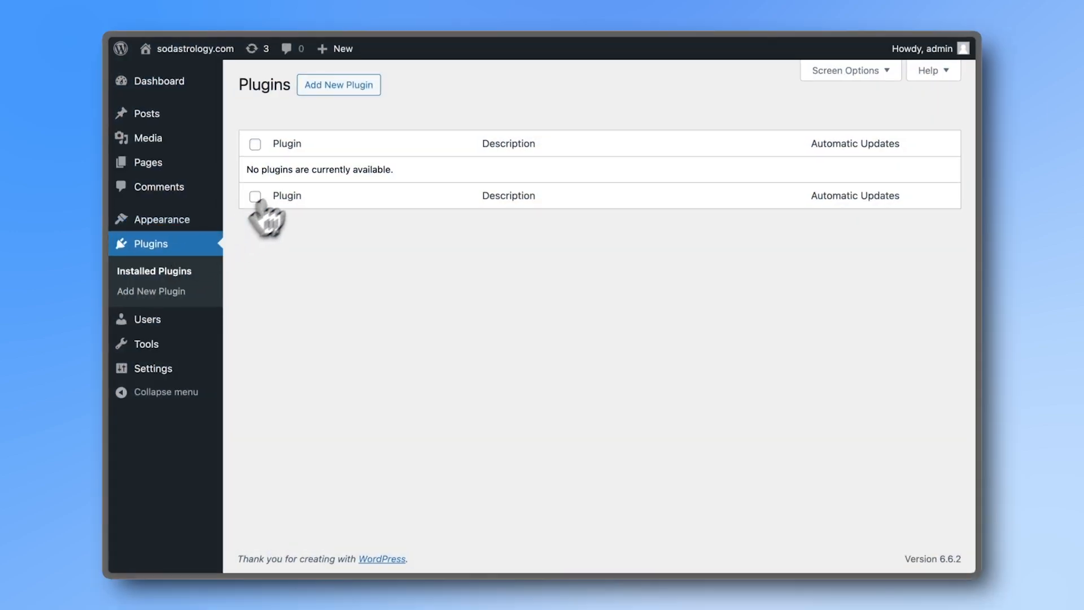
Search 'formidable' in Add New Plugin, then install and activate Formidable Forms
click(151, 291)
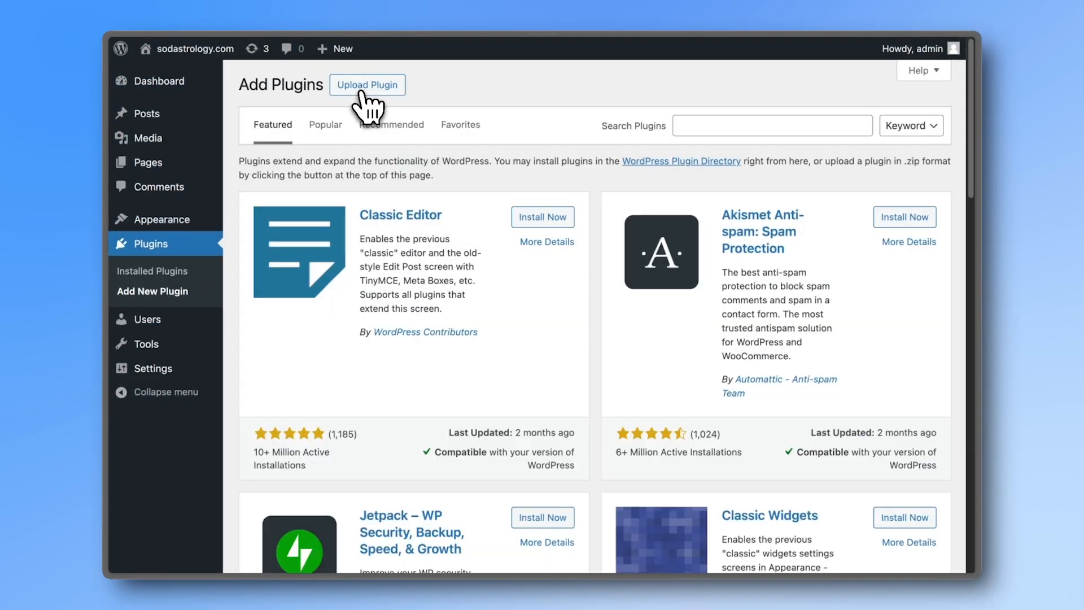
text(formidable)
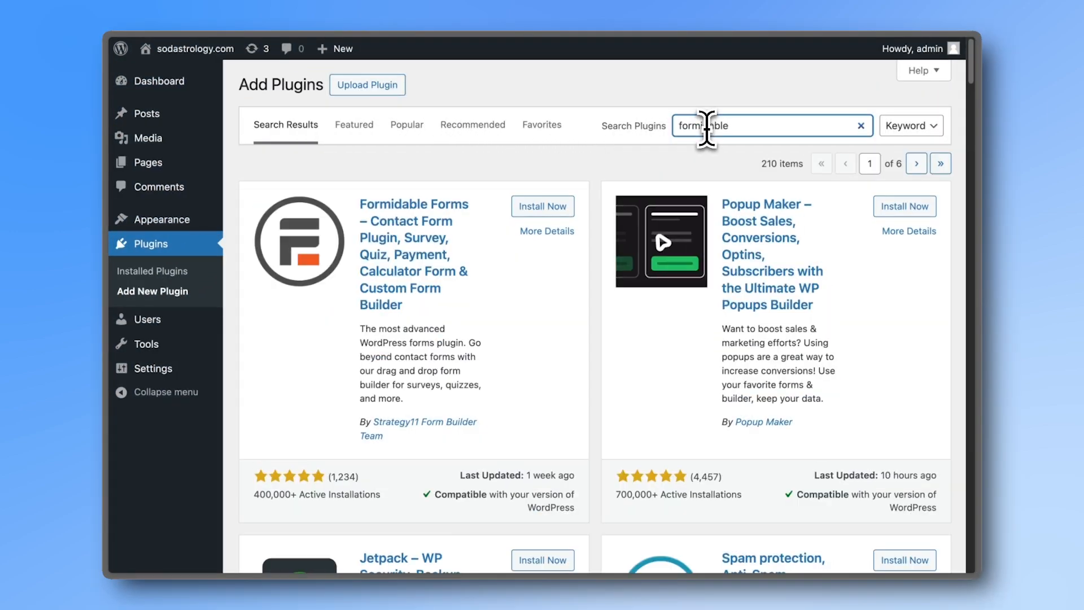
click(542, 206)
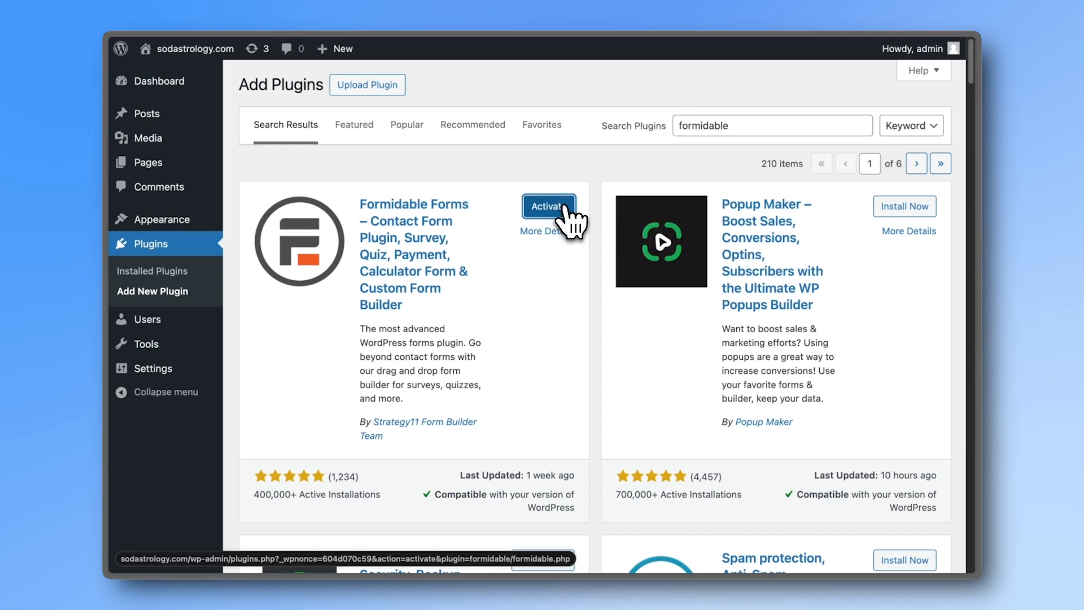
click(548, 206)
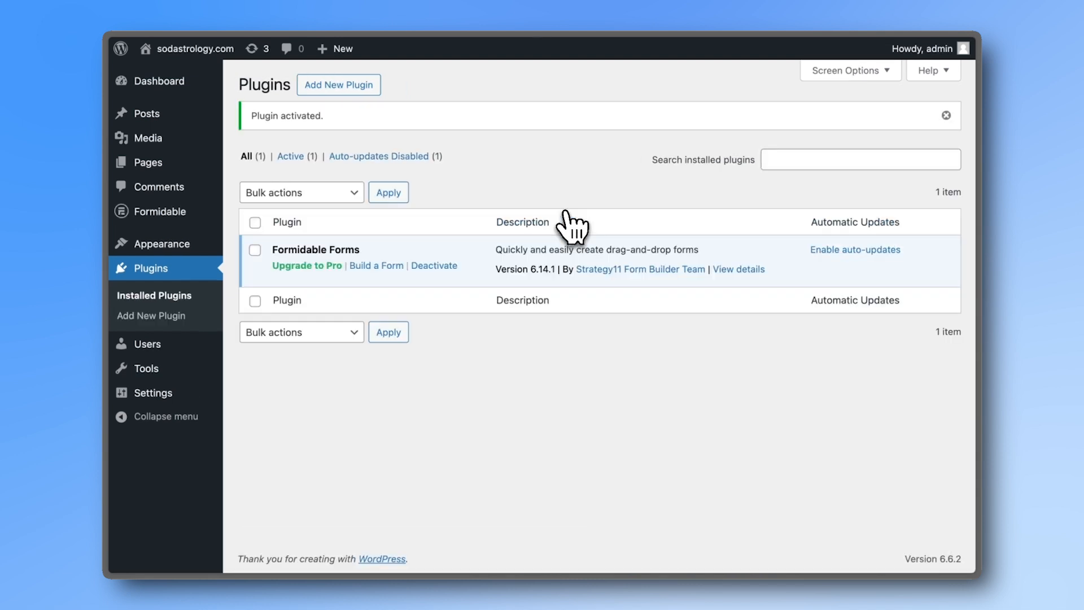
click(376, 265)
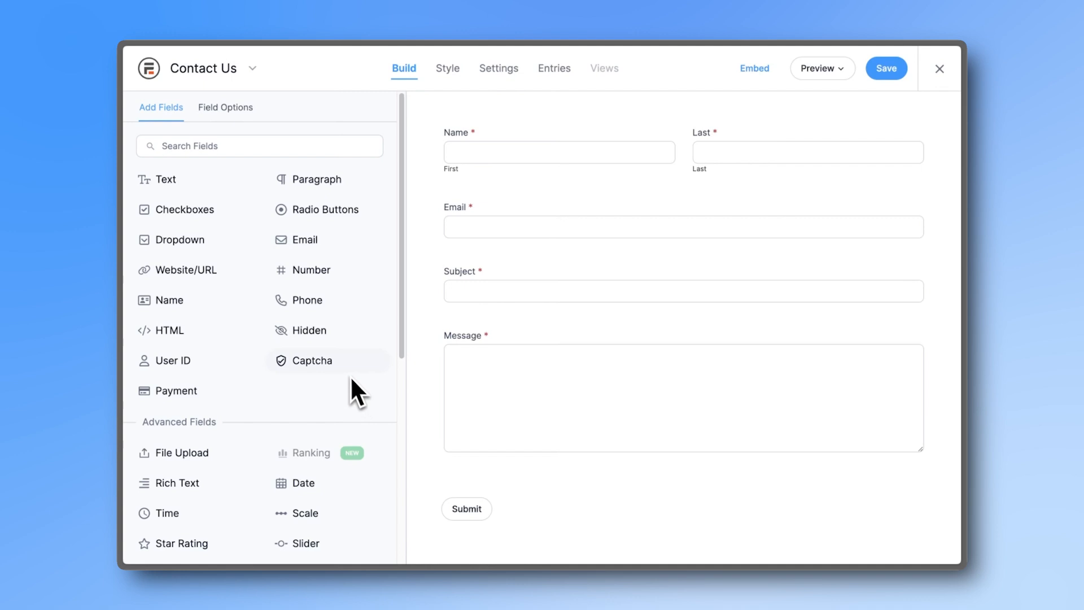
Add a Captcha field to Contact Us and show Global Settings' Captcha section
click(311, 360)
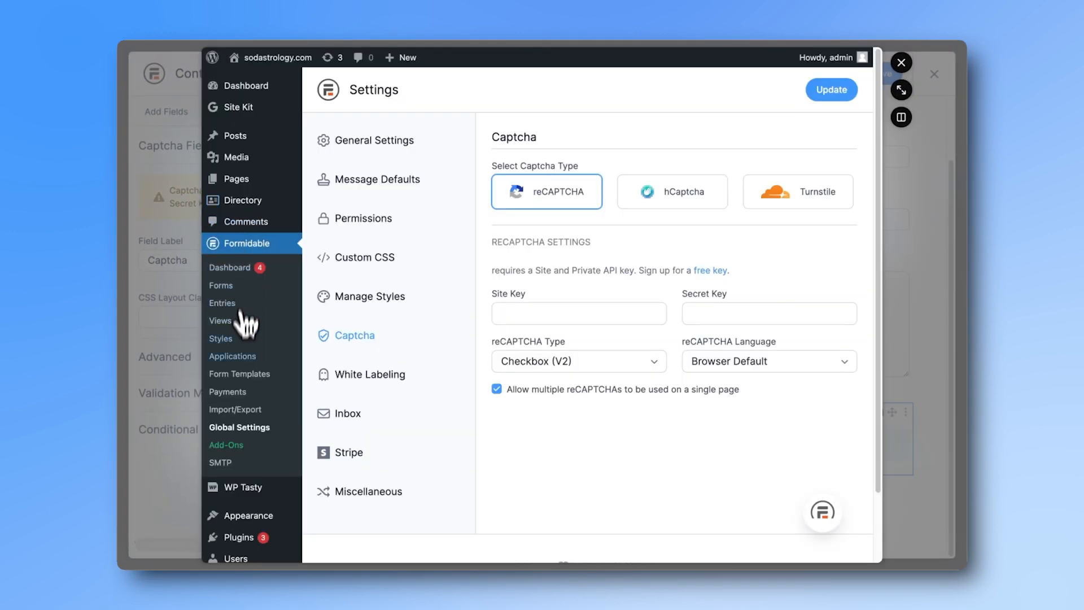
mouse_move(247, 442)
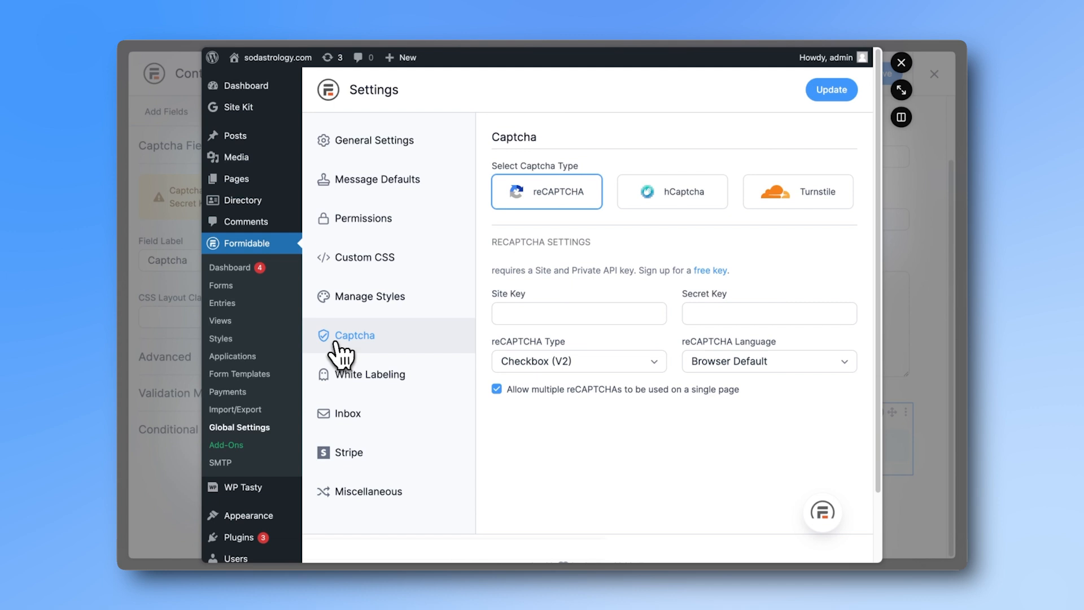
click(796, 191)
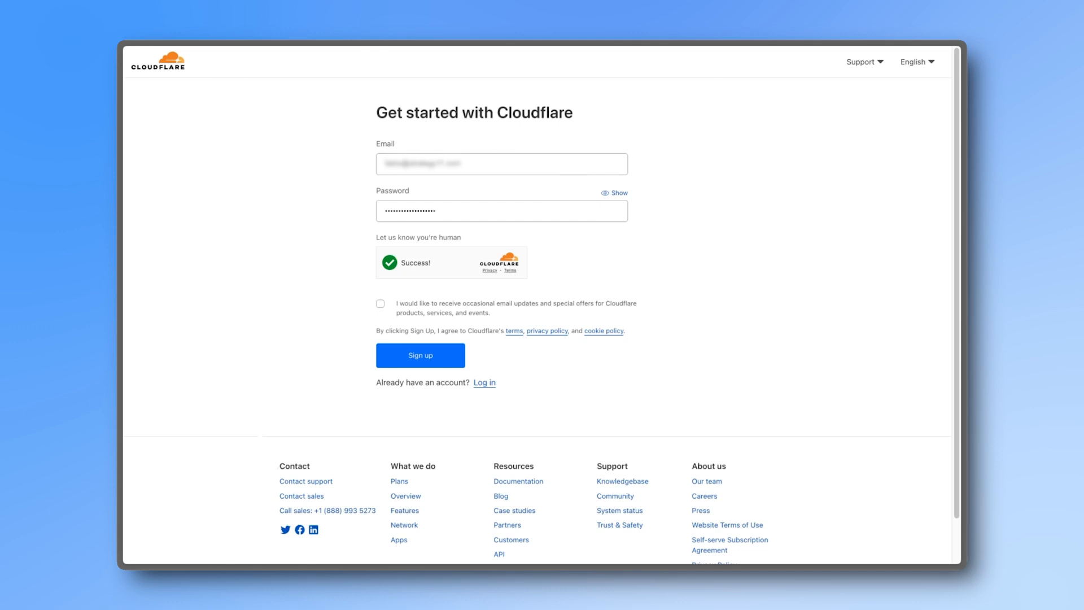
Finish Cloudflare sign-up and create Turnstile site 'sodastrology' for sodastrology.com in Managed mode
click(419, 355)
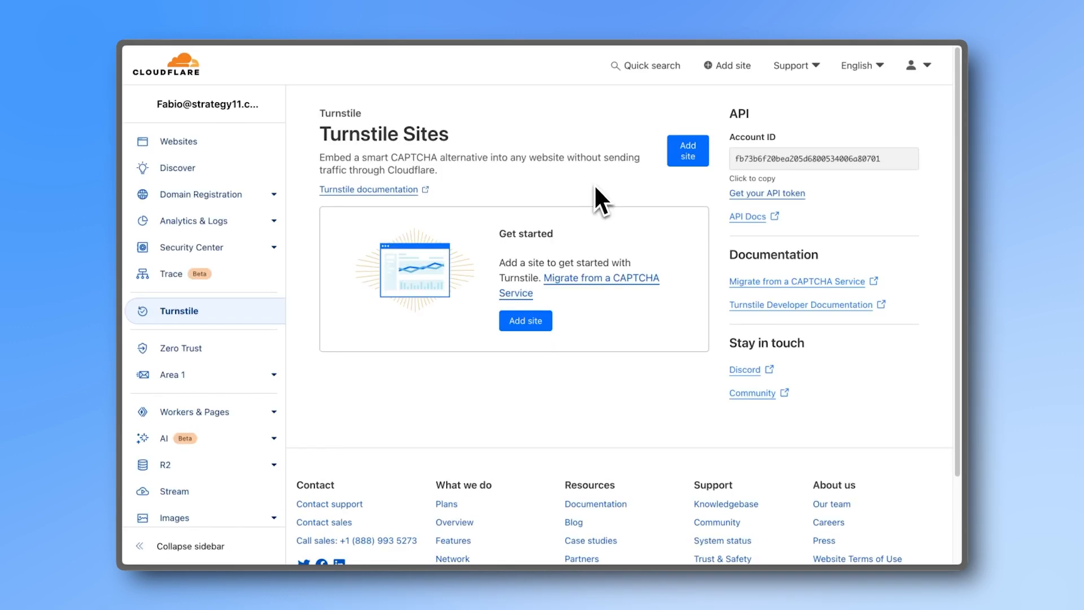
click(686, 151)
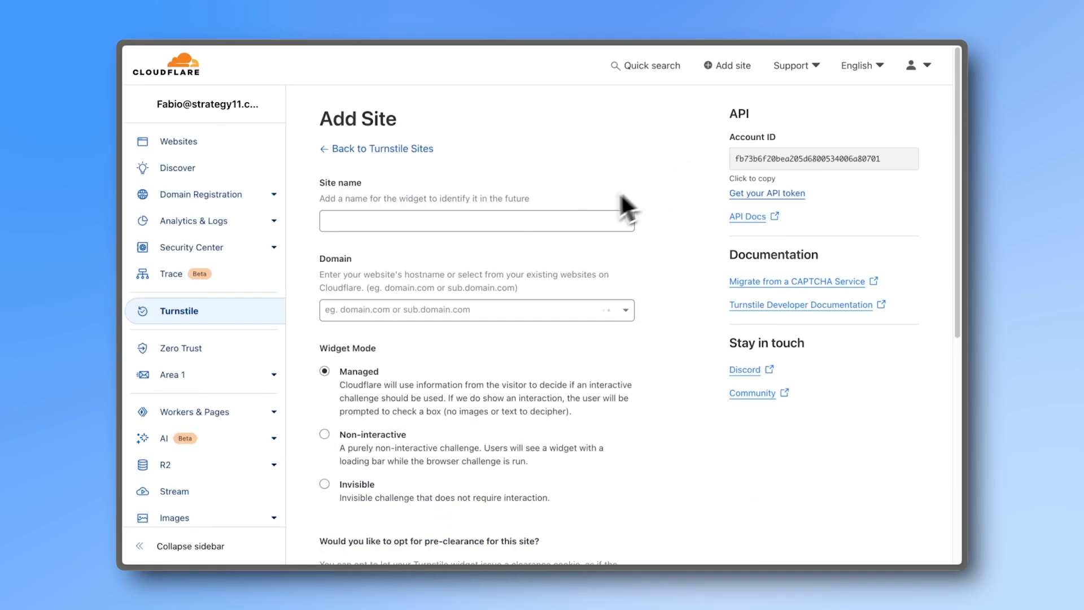
text(sodastrol)
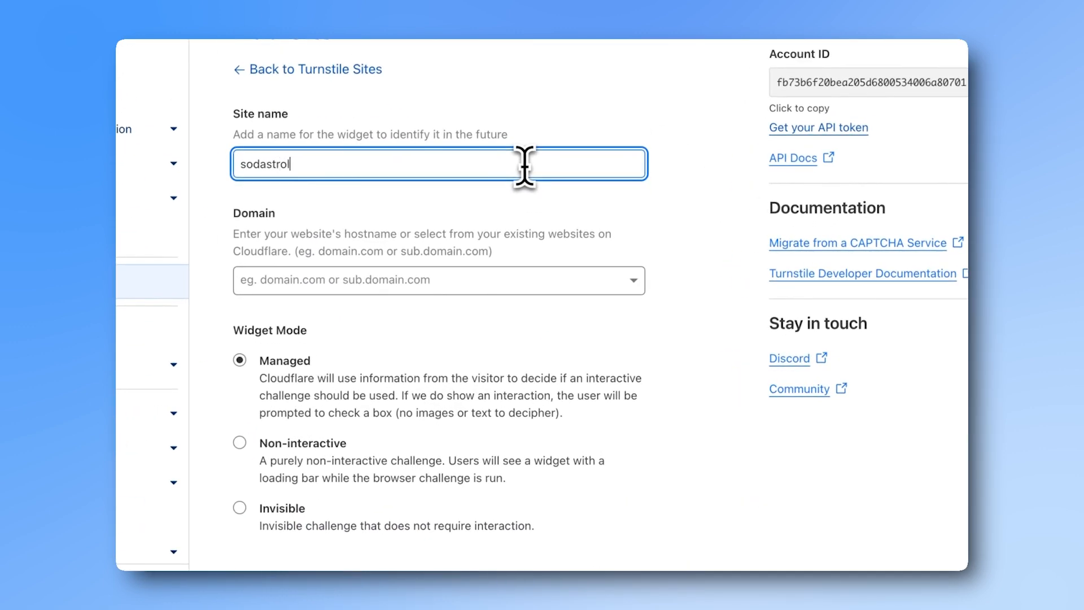
click(438, 279)
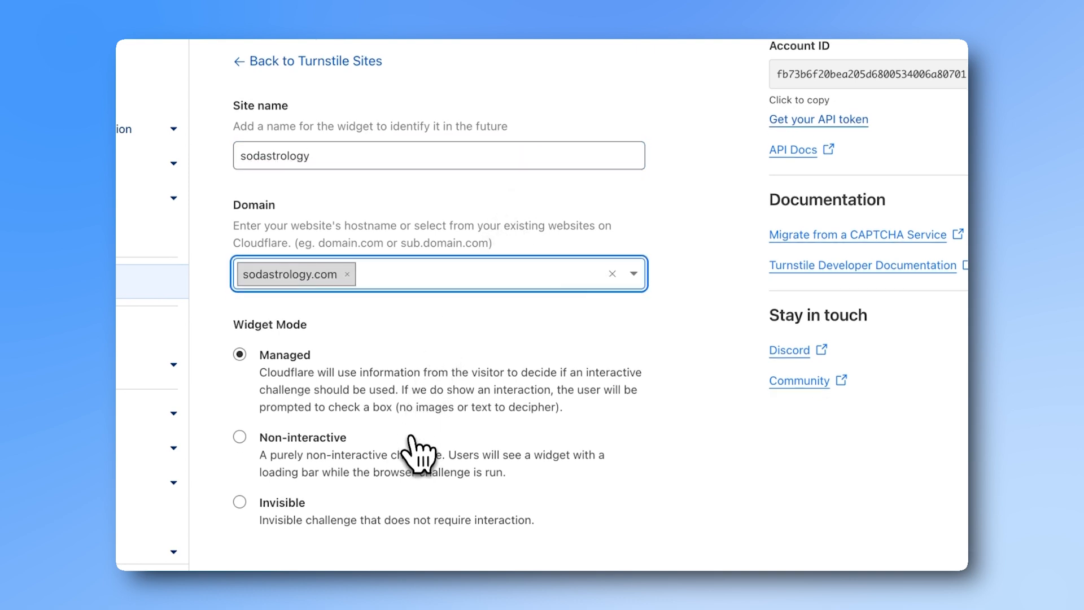
click(698, 499)
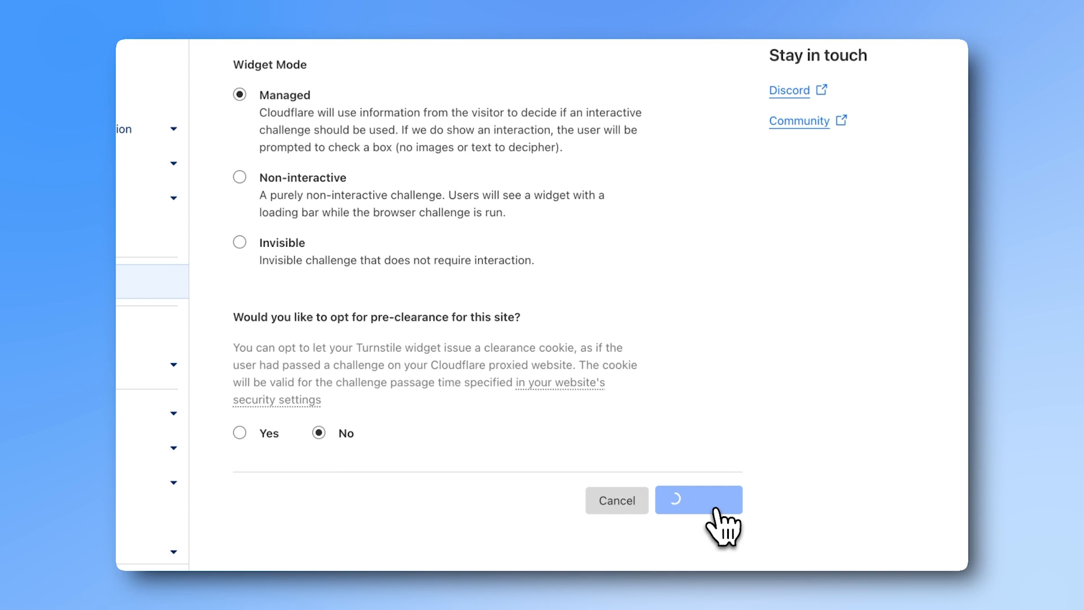
click(699, 500)
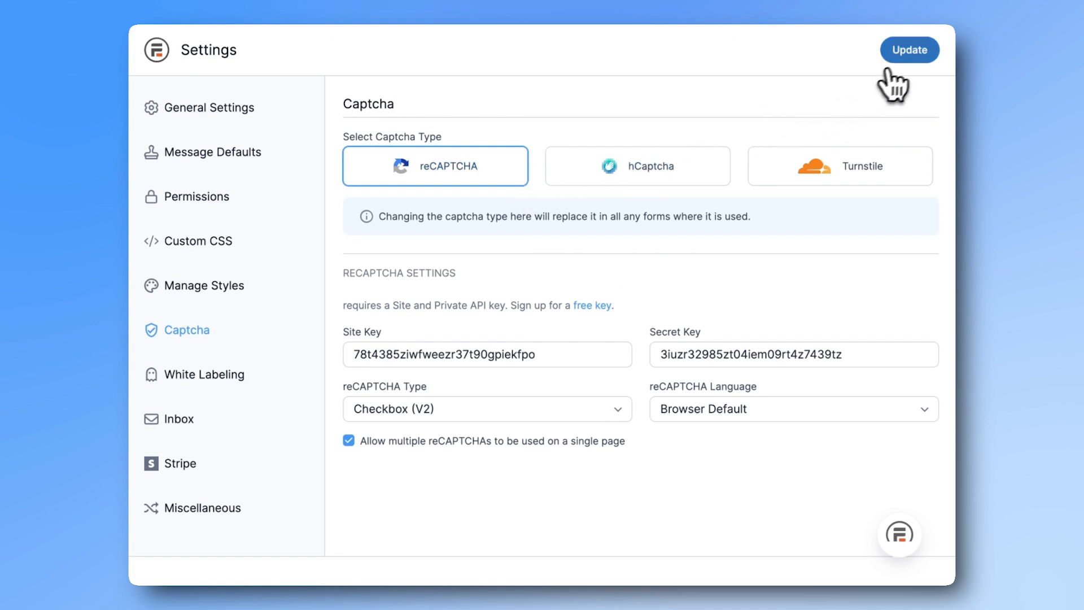
Save the Captcha global settings with the entered site and secret keys
click(908, 50)
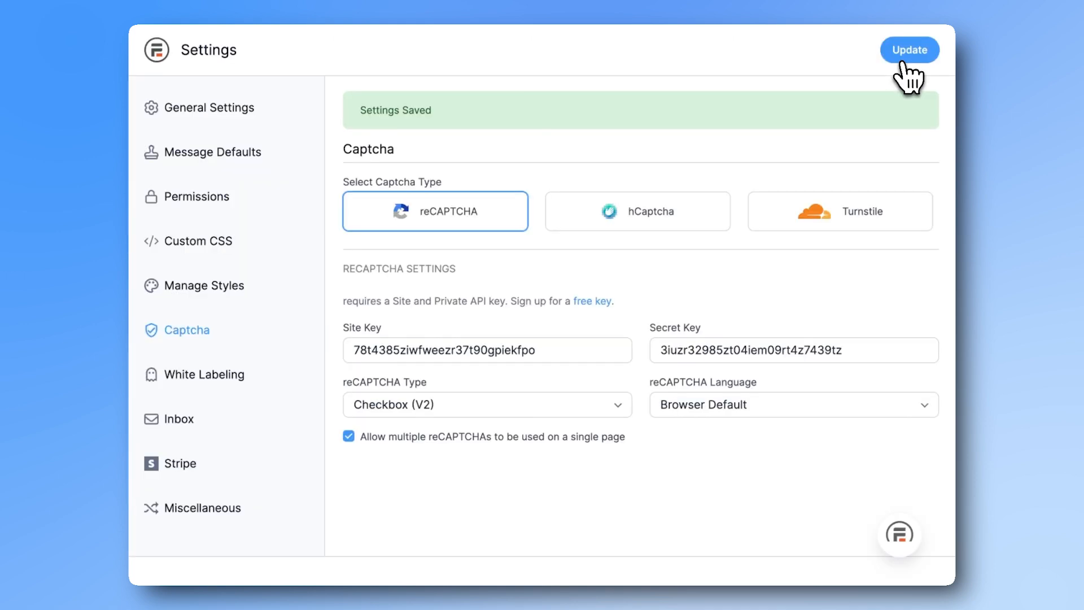